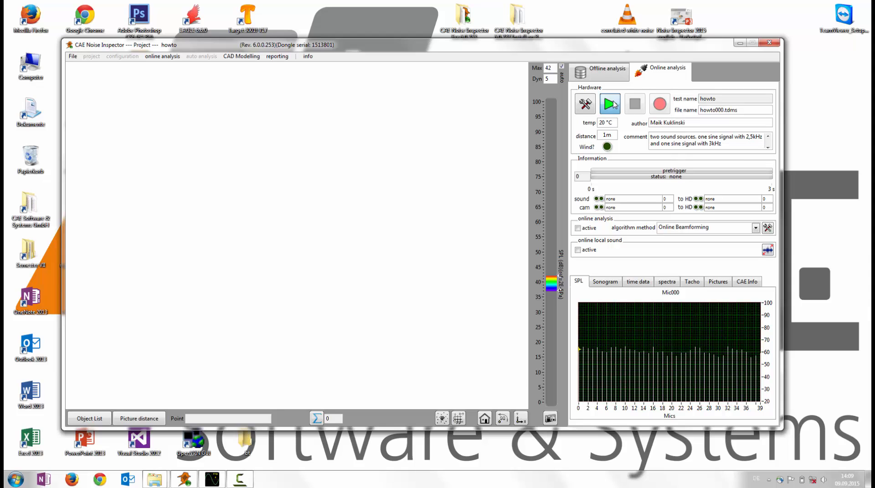
# - Start live acquisition so the camera image of the two speakers appears
pyautogui.click(610, 104)
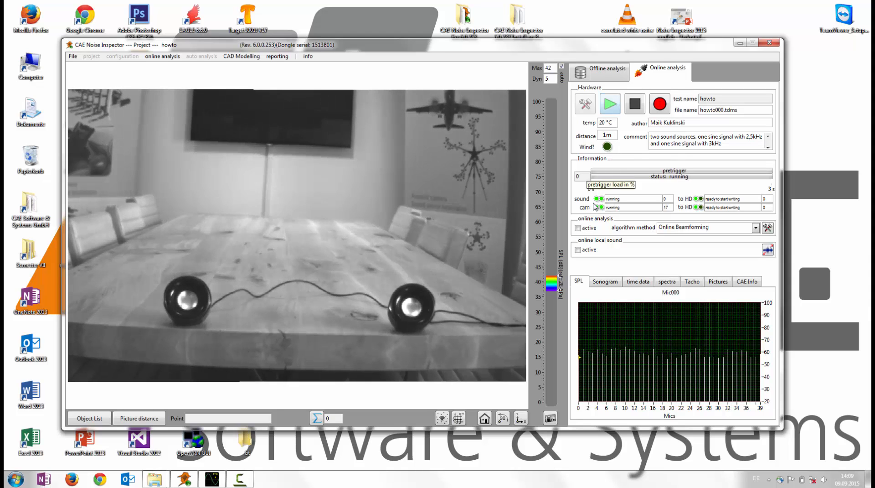
# - Activate Online Beamforming hotspots on the speakers and show the spectrum with peaks near 2.5 and 3 kHz
pyautogui.click(578, 227)
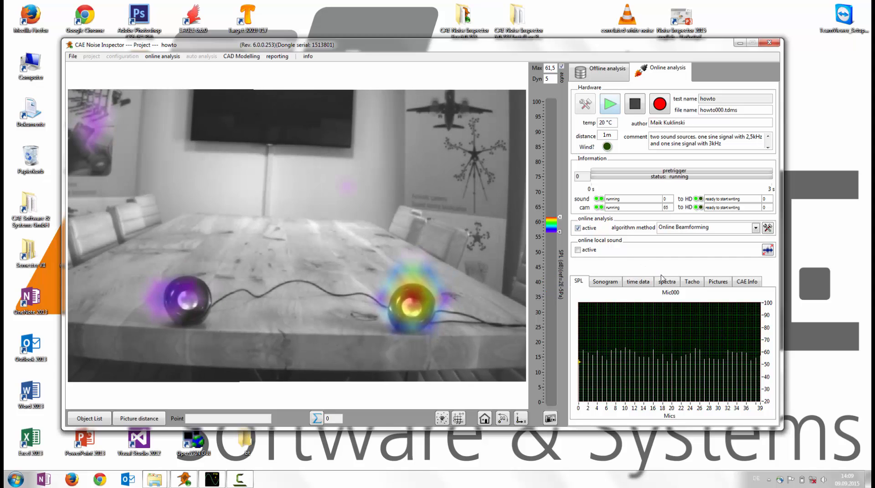
pyautogui.click(666, 281)
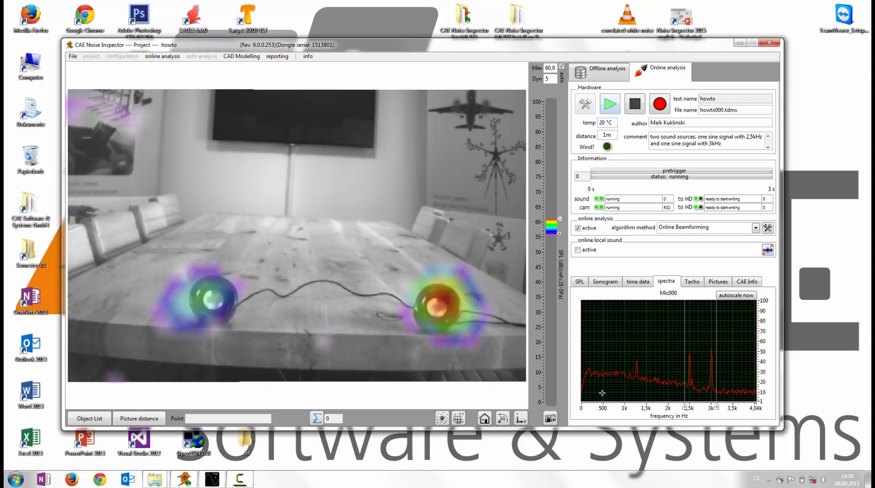
# - Take a snapshot of the live acoustic image, bringing up the copy/insert-into-report choices
pyautogui.click(550, 418)
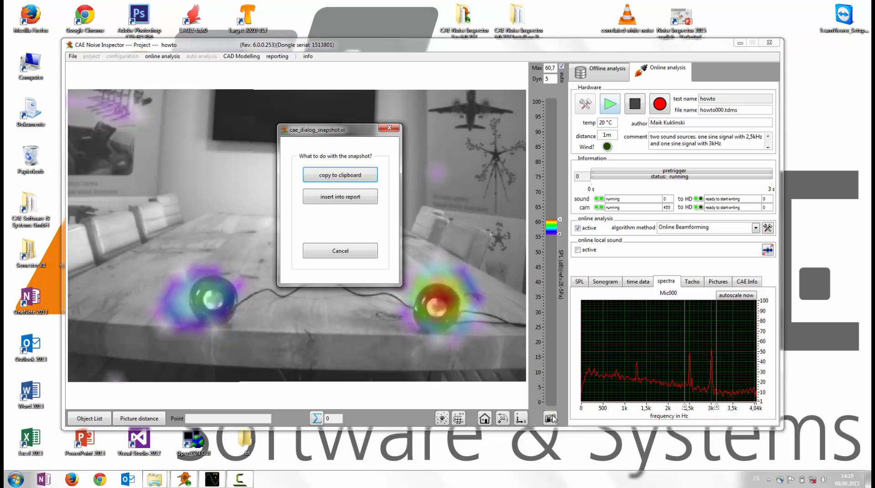